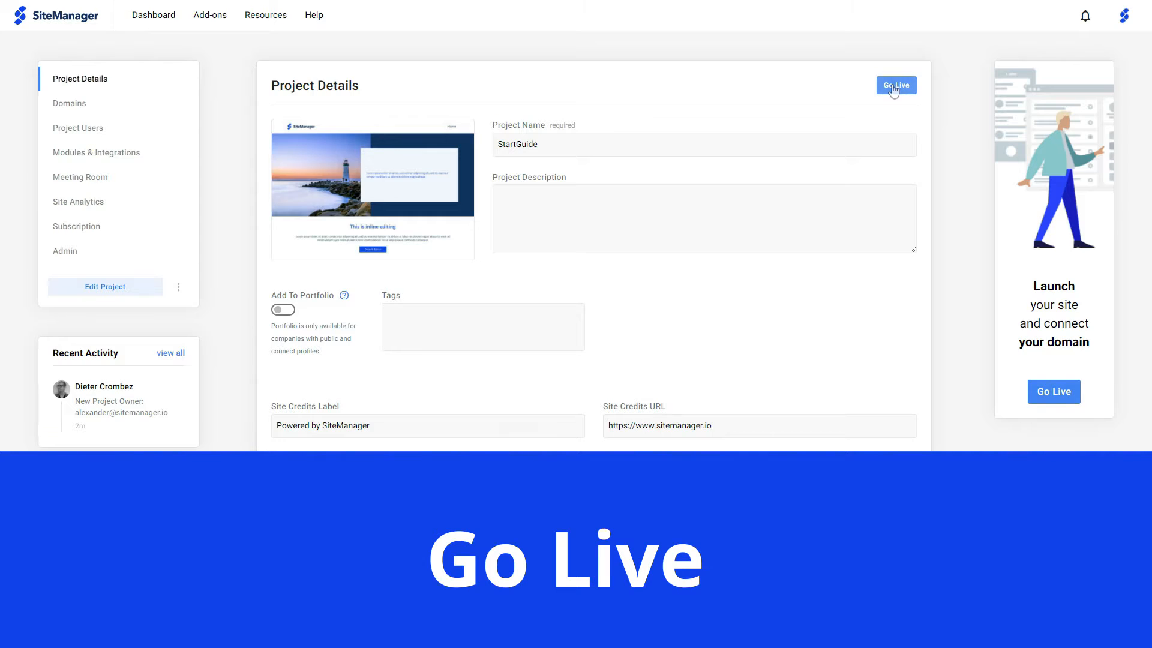
# - Open StartGuide's General Settings from its card's settings dropdown on the Projects dashboard
pyautogui.click(895, 86)
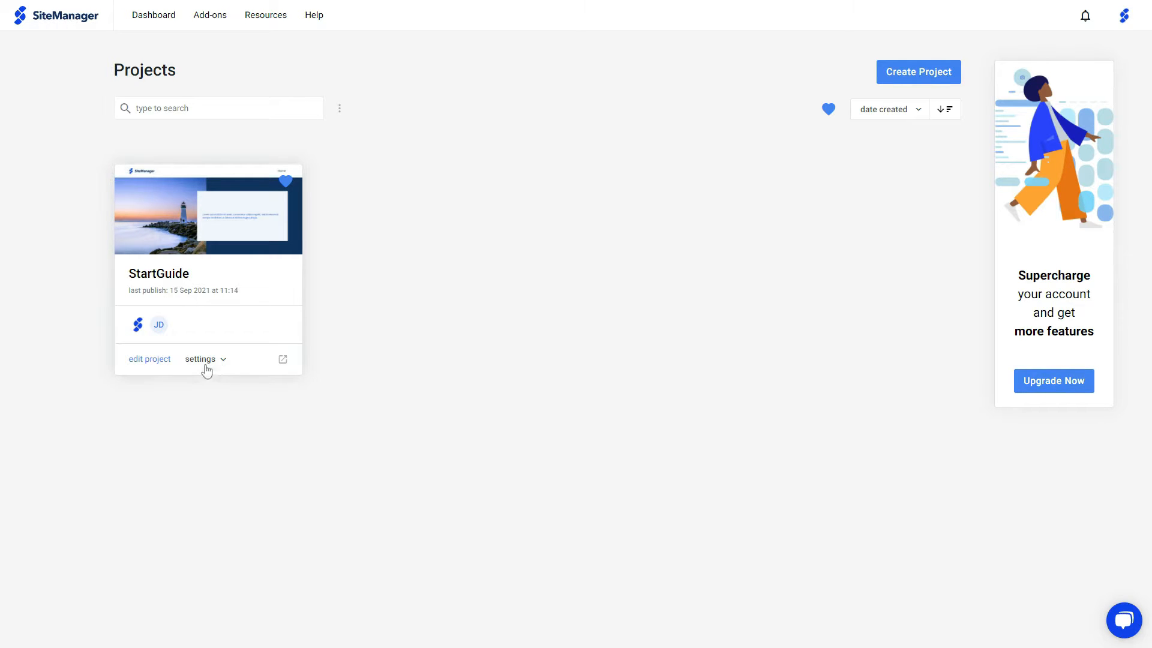
pyautogui.click(202, 359)
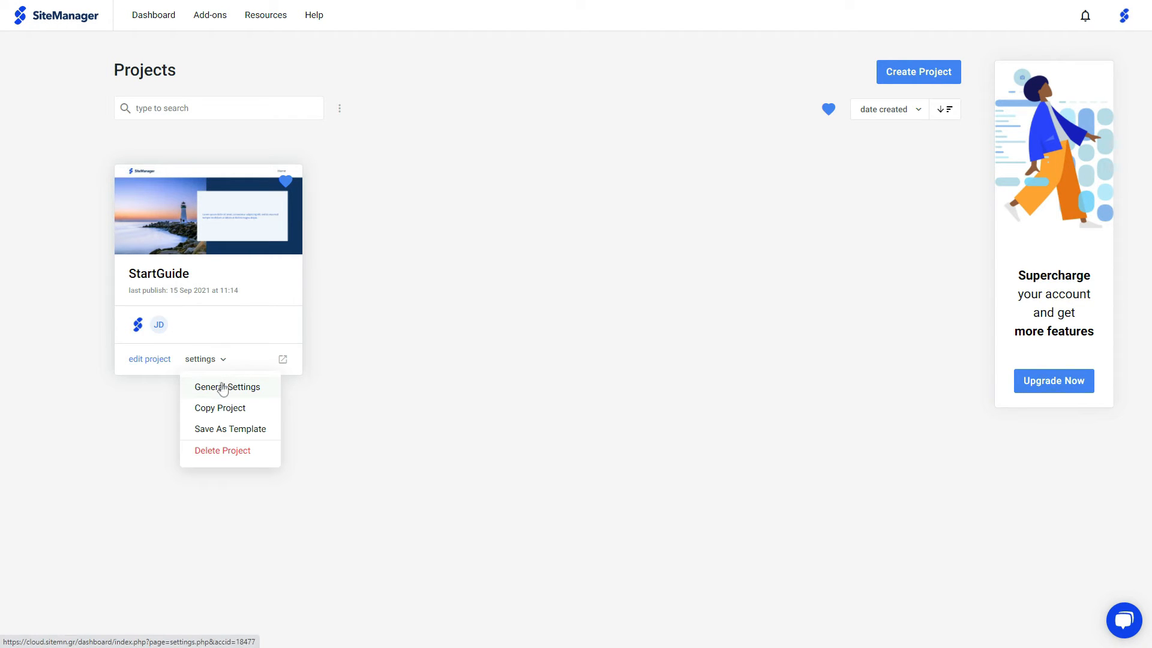
pyautogui.click(227, 388)
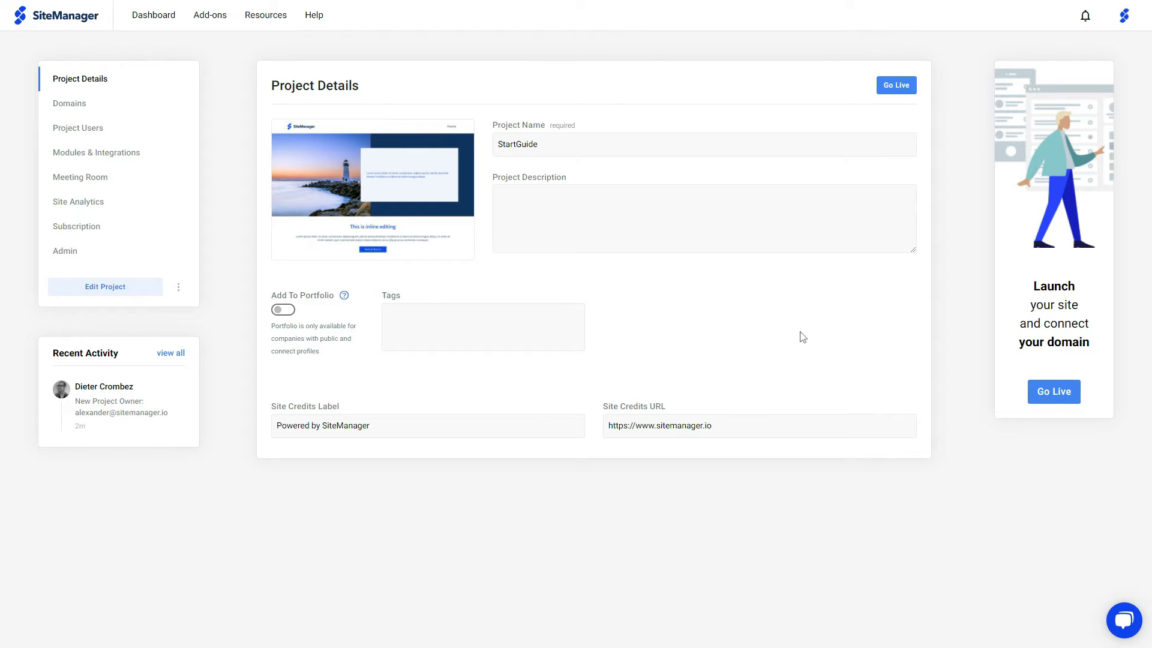
pyautogui.moveTo(896, 86)
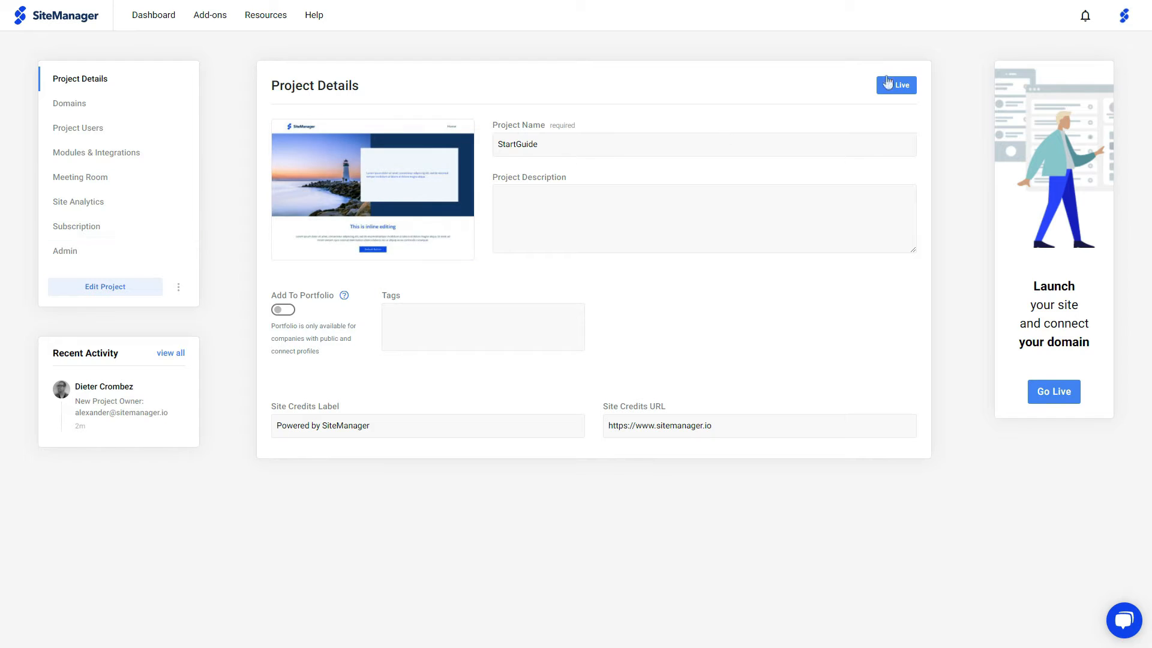
# - Go Live to view the €145.20 launch Order Summary, then cancel without paying
pyautogui.click(896, 84)
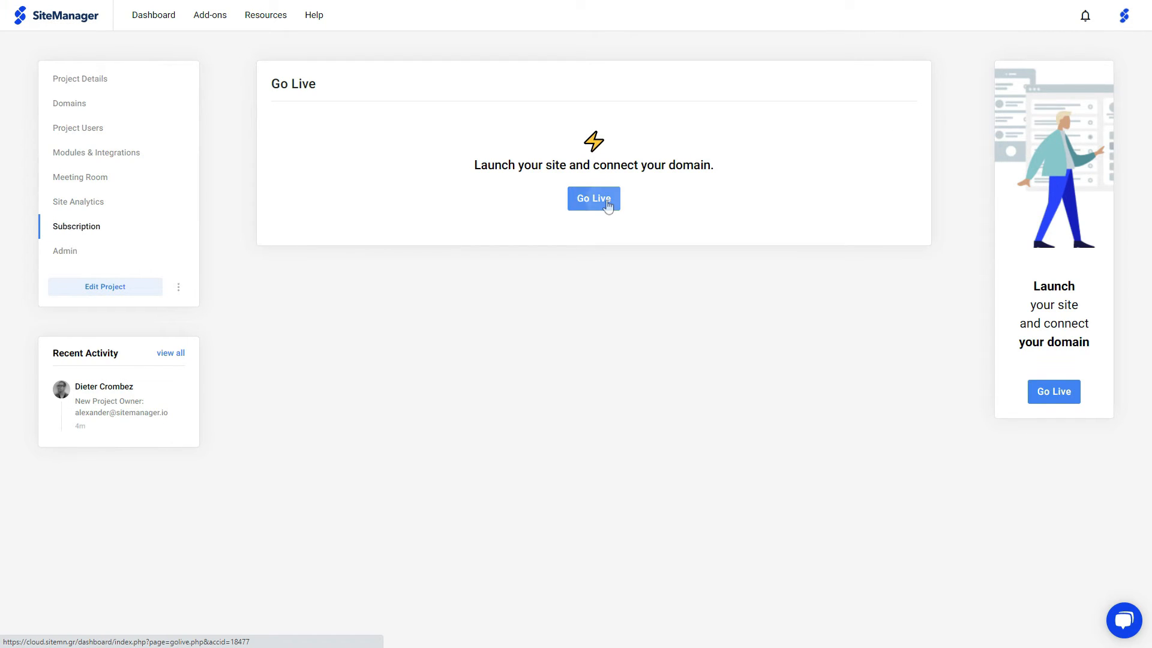
pyautogui.click(593, 198)
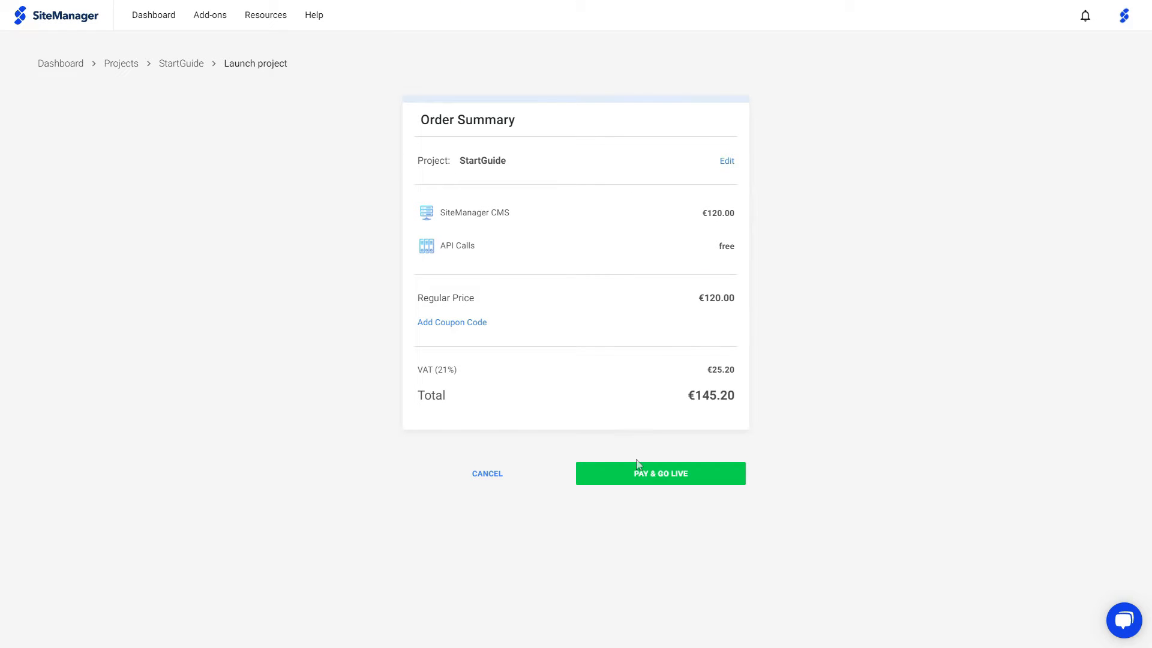
pyautogui.moveTo(488, 478)
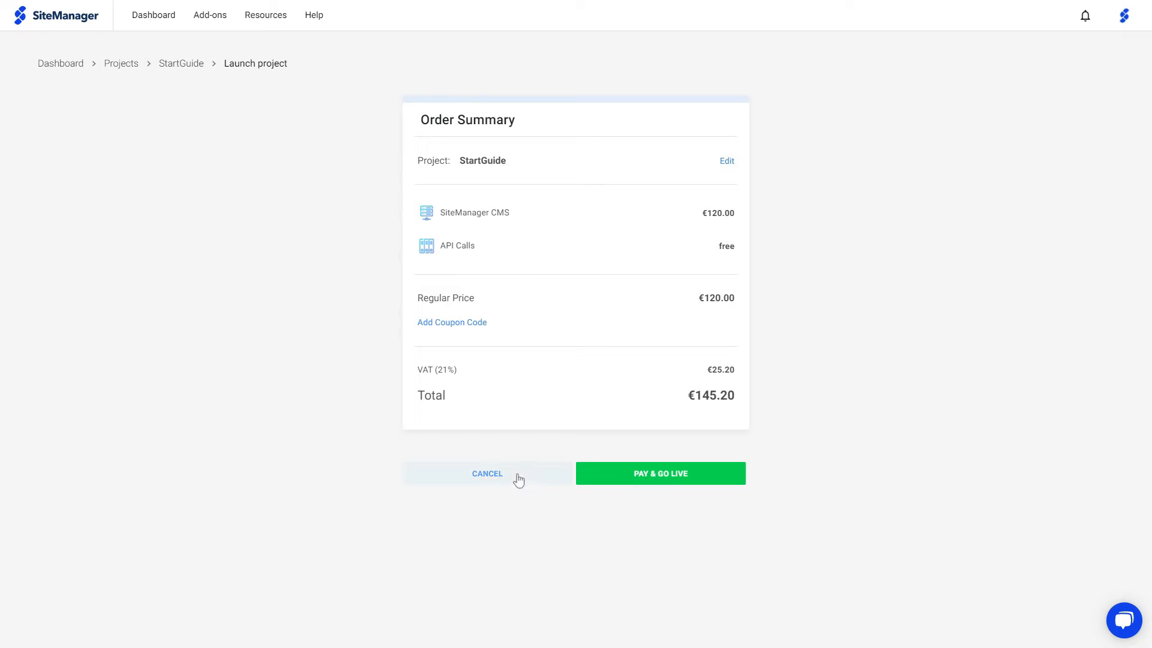
pyautogui.click(487, 473)
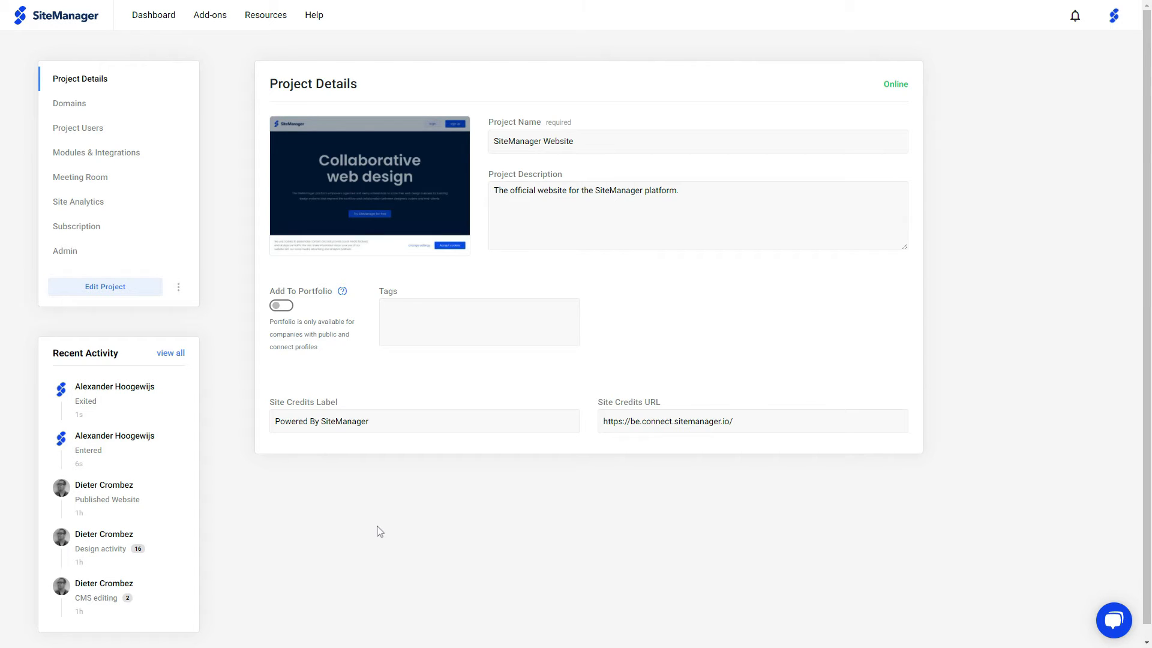
pyautogui.moveTo(363, 525)
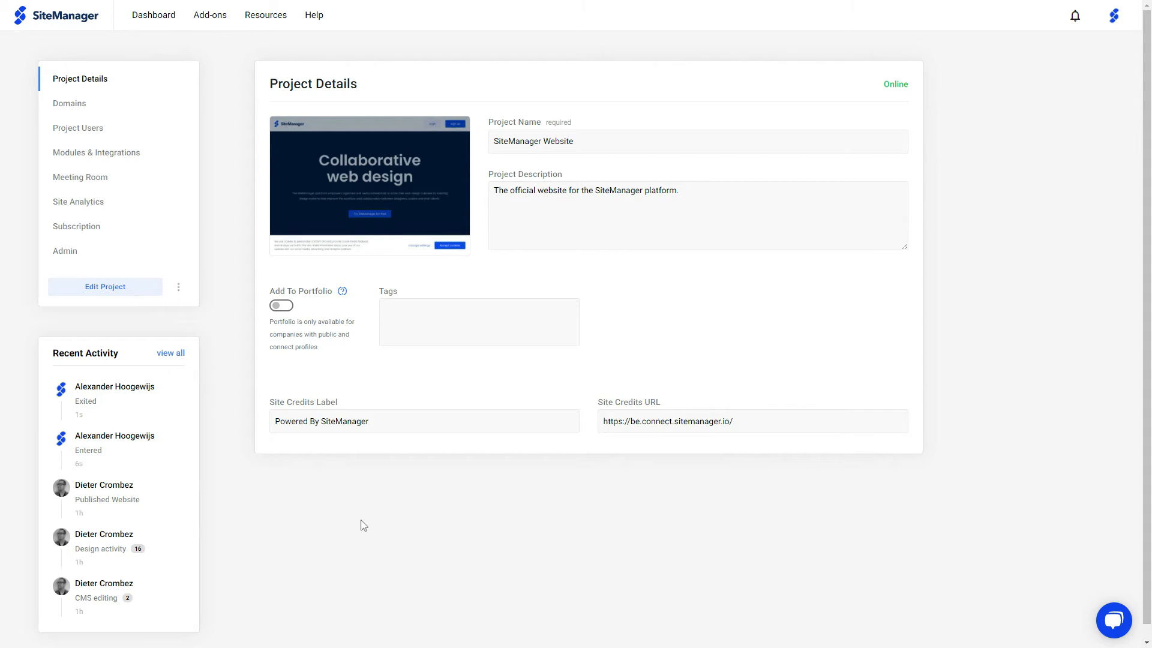
pyautogui.moveTo(402, 89)
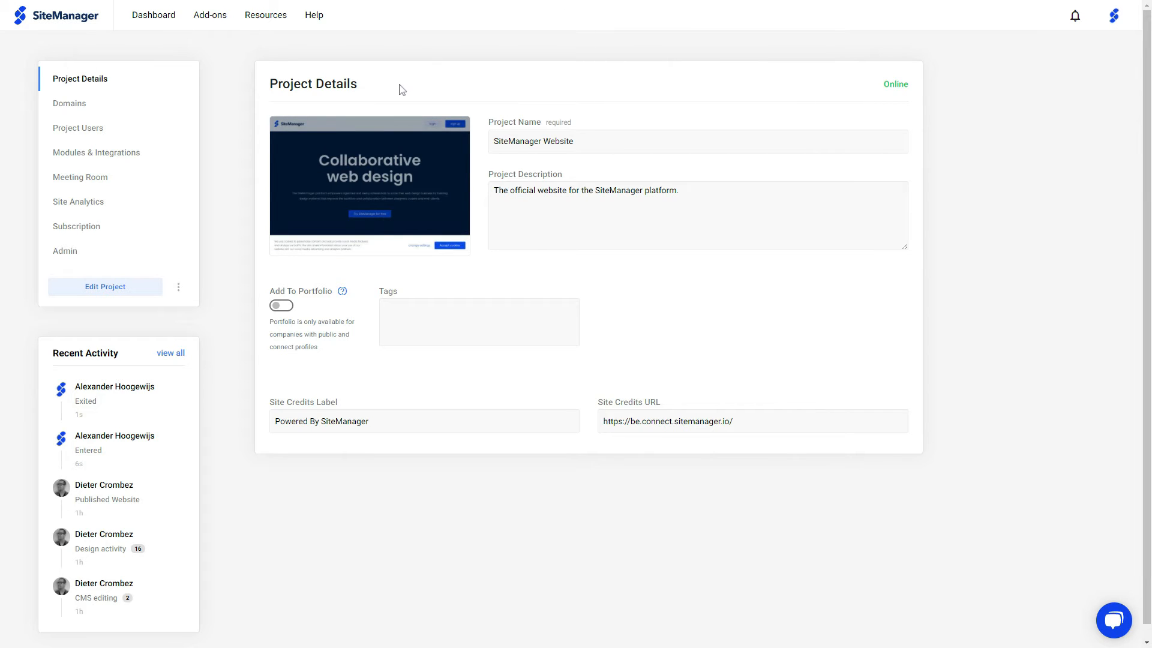
pyautogui.moveTo(120, 106)
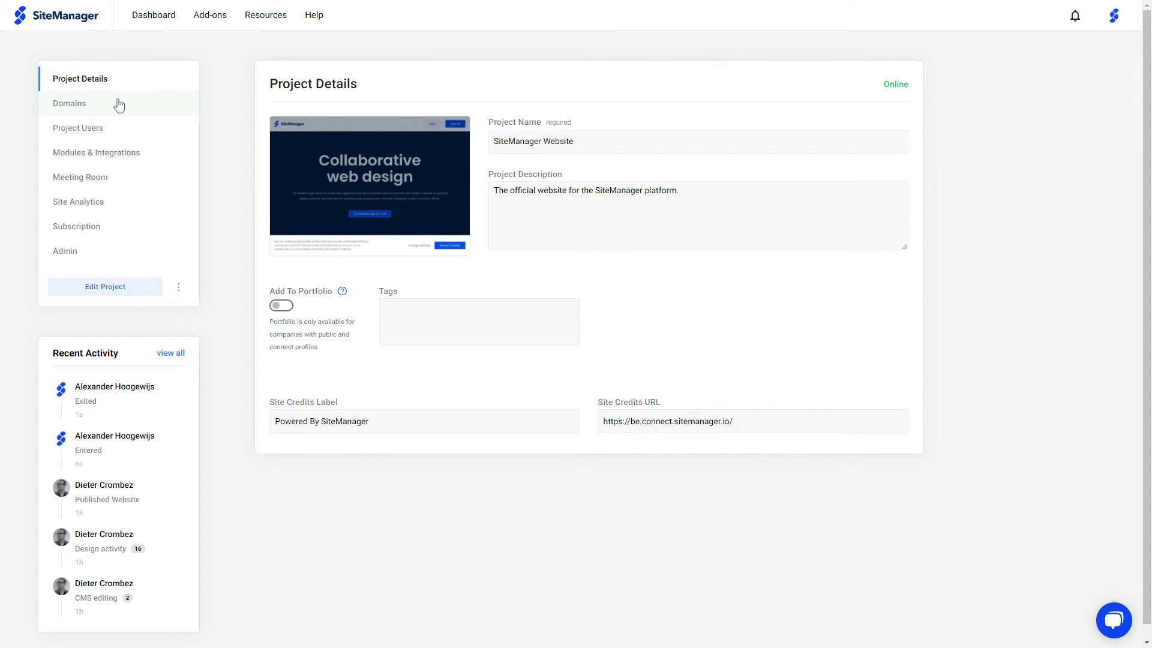
# - Show the Domains page listing sitemanager.io as connected with free SSL
pyautogui.click(69, 104)
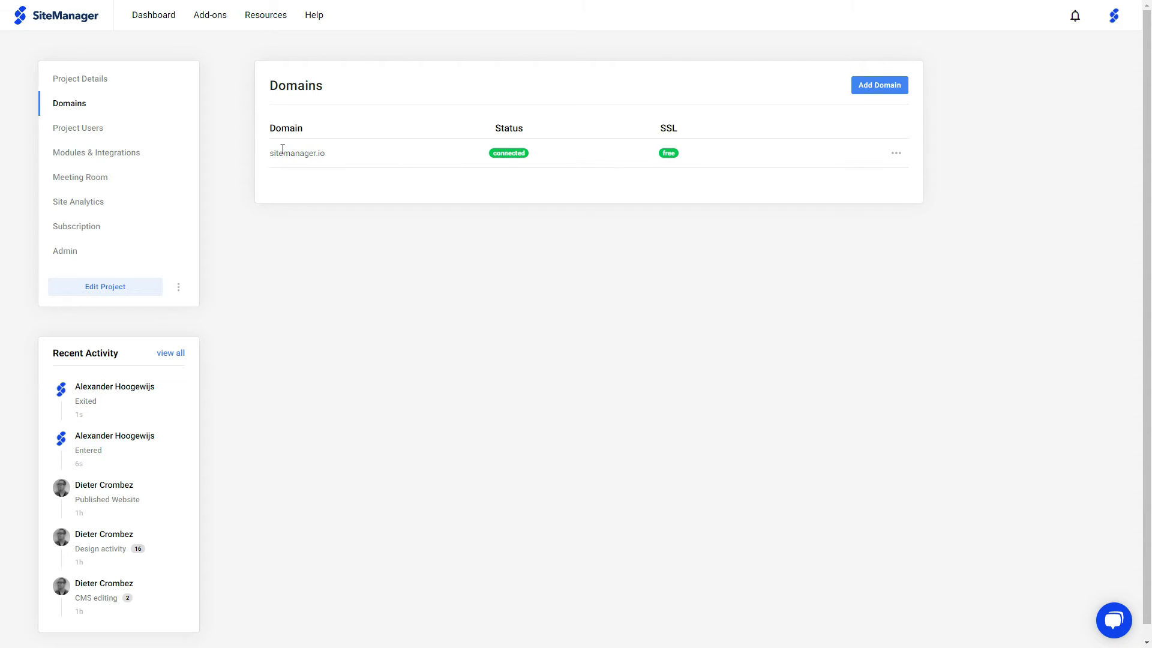
pyautogui.moveTo(362, 167)
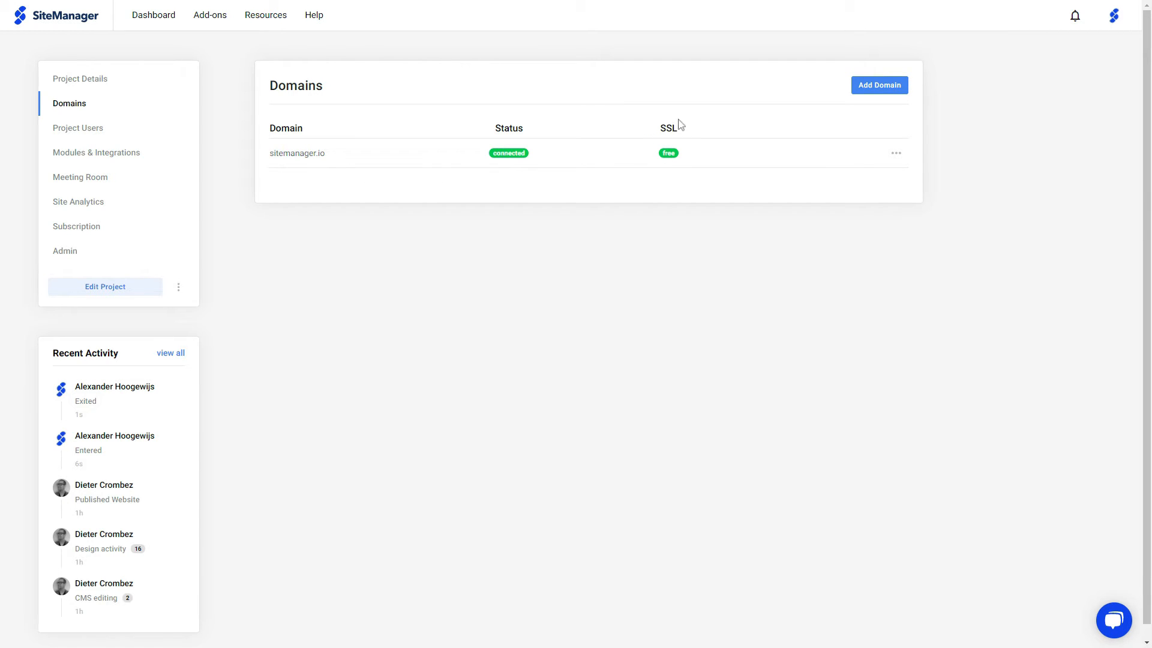
pyautogui.moveTo(879, 106)
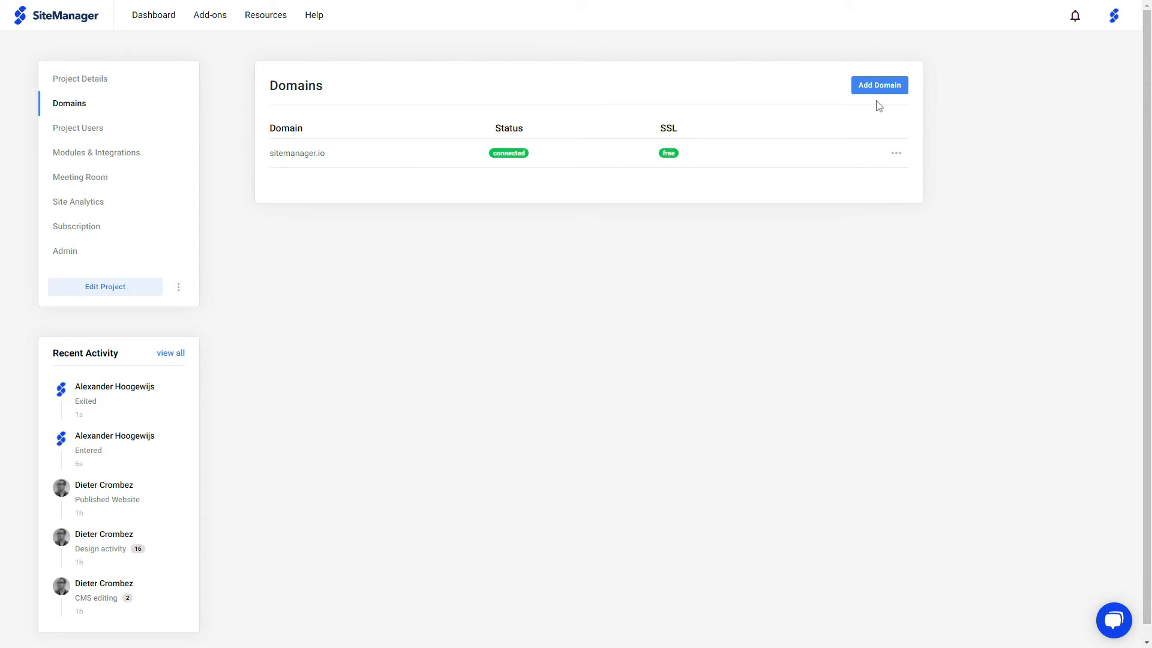
# - Start Add Domain with 'add my domain' to reveal the A-record and CNAME settings
pyautogui.click(879, 84)
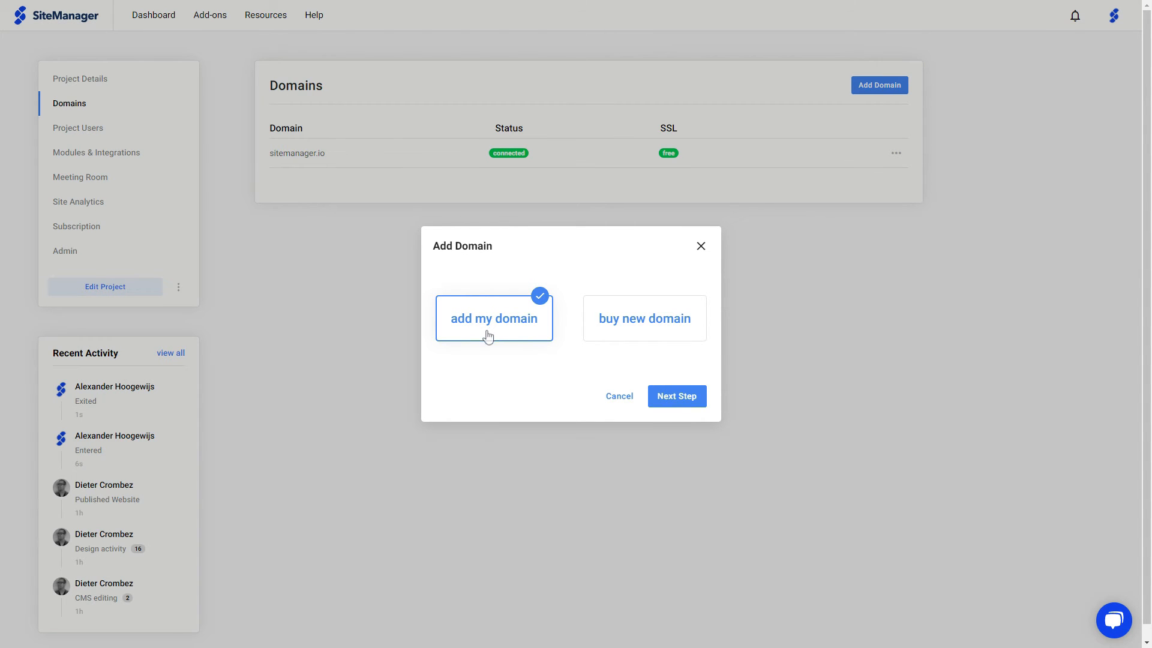
pyautogui.click(676, 396)
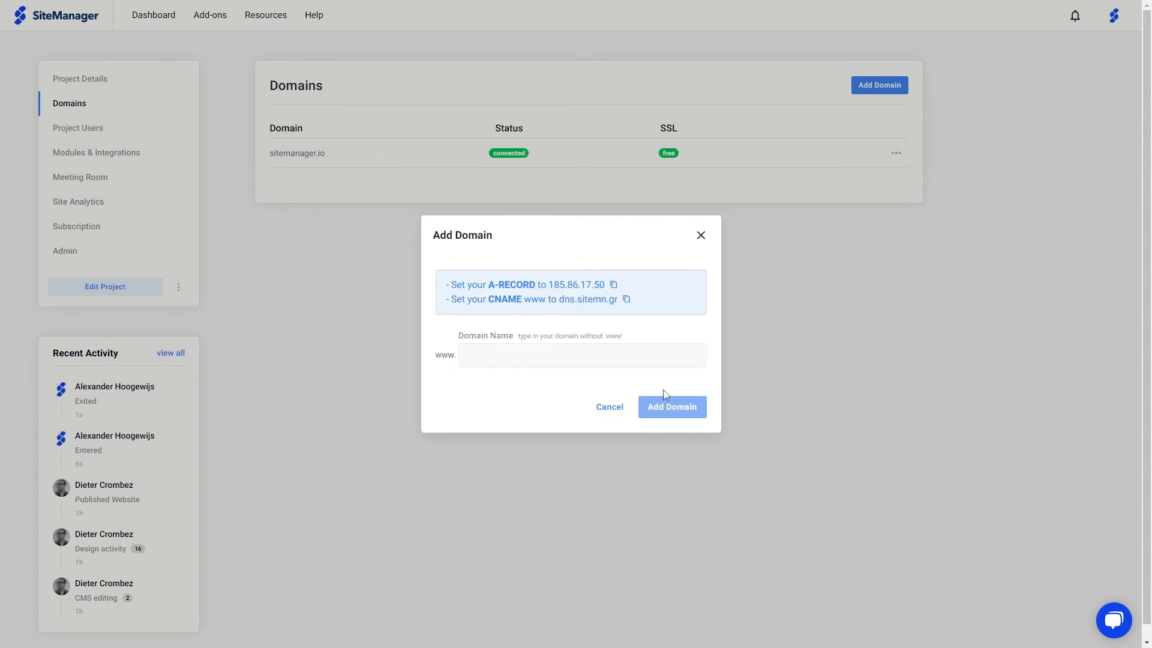
pyautogui.moveTo(555, 287)
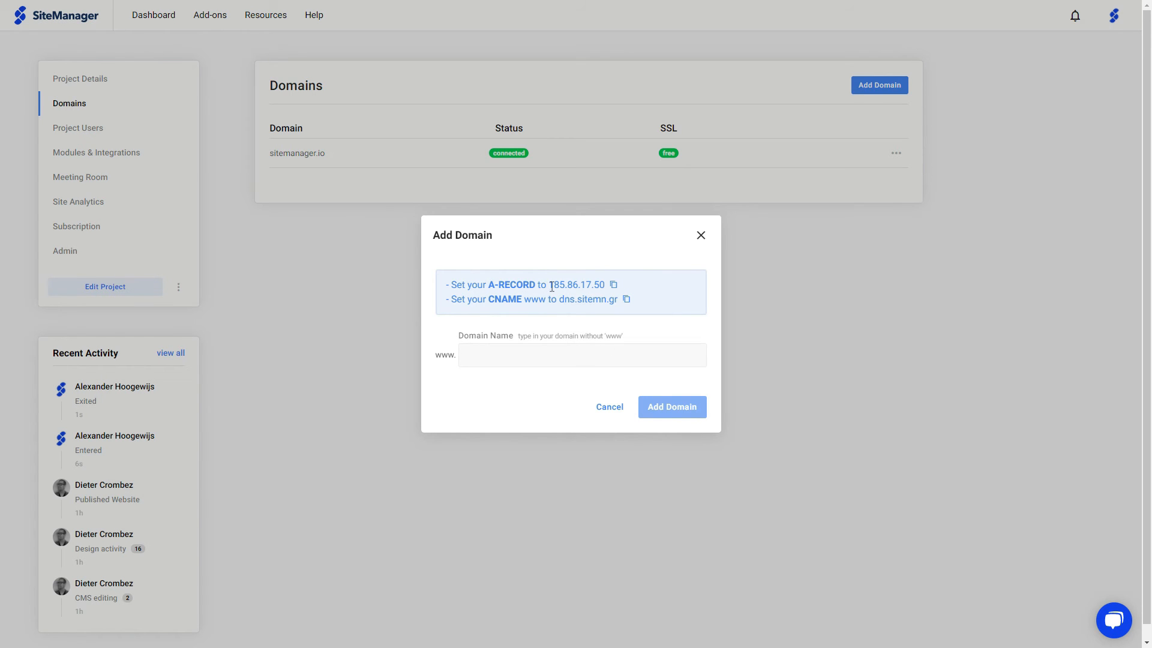
pyautogui.moveTo(615, 286)
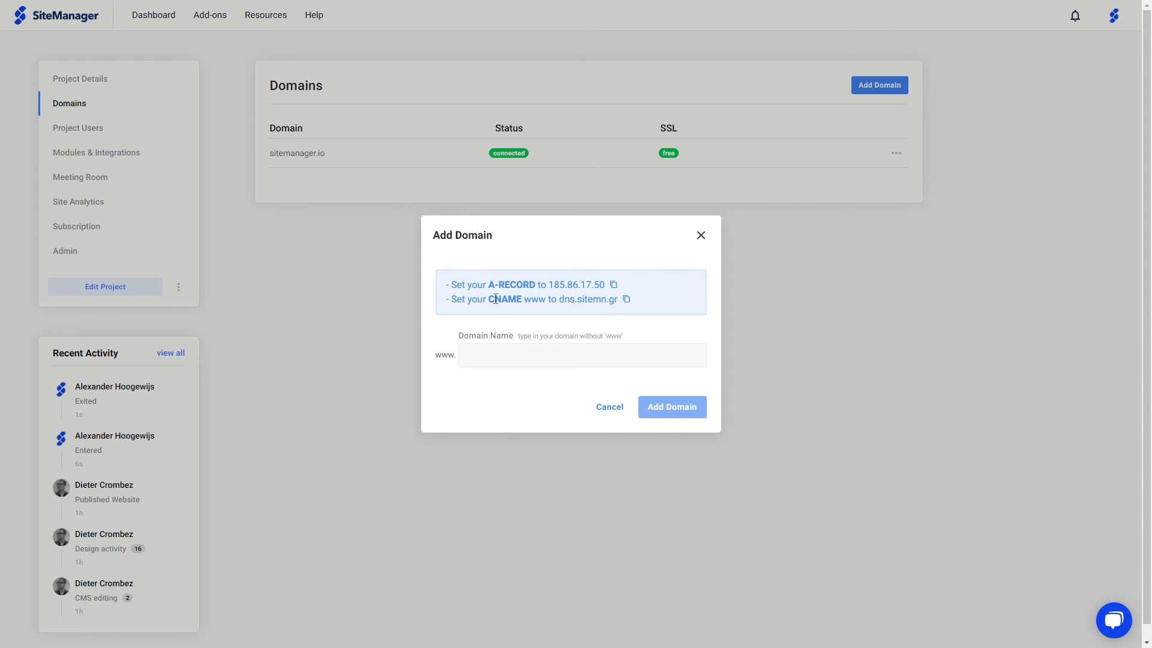
pyautogui.moveTo(621, 306)
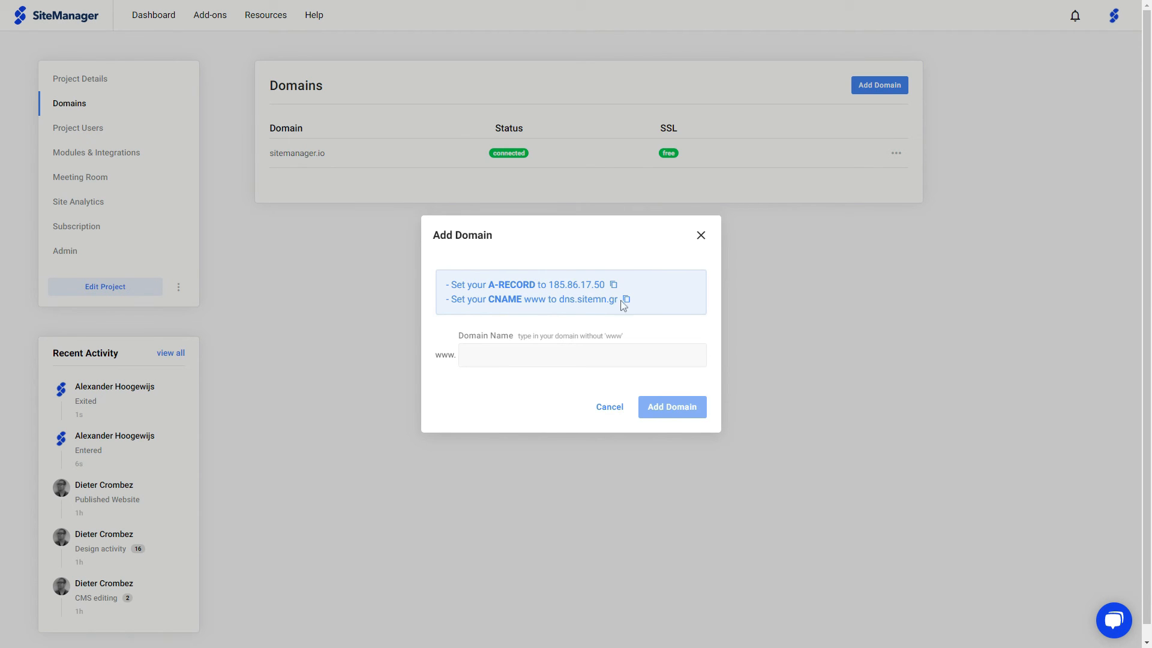
pyautogui.moveTo(537, 318)
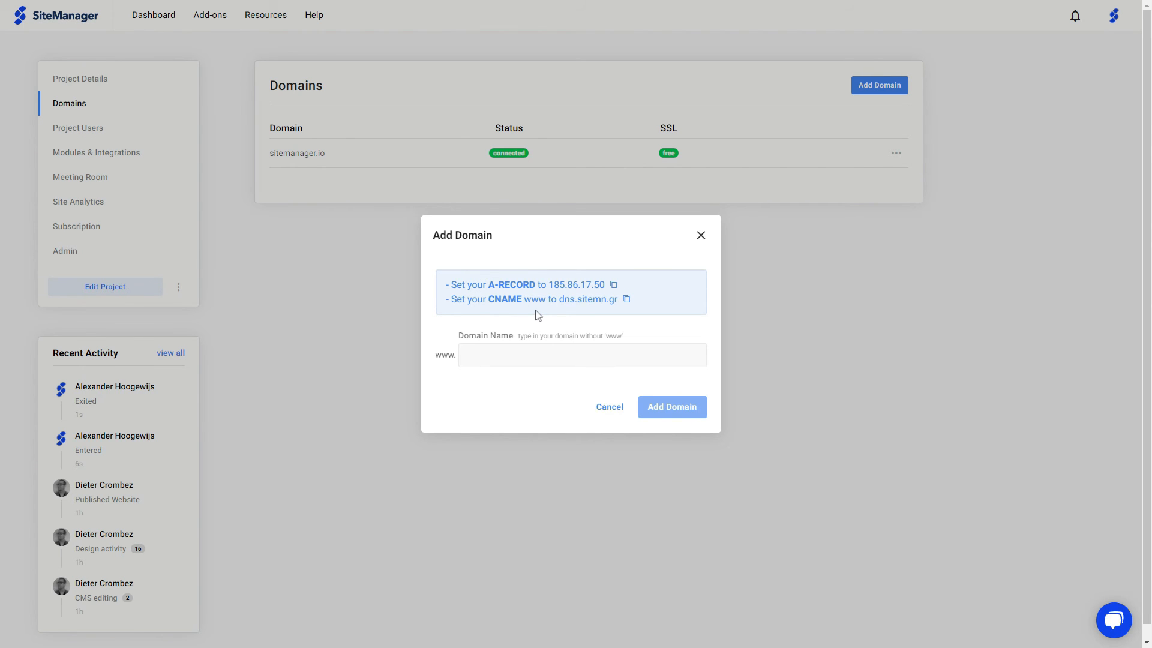
pyautogui.moveTo(532, 343)
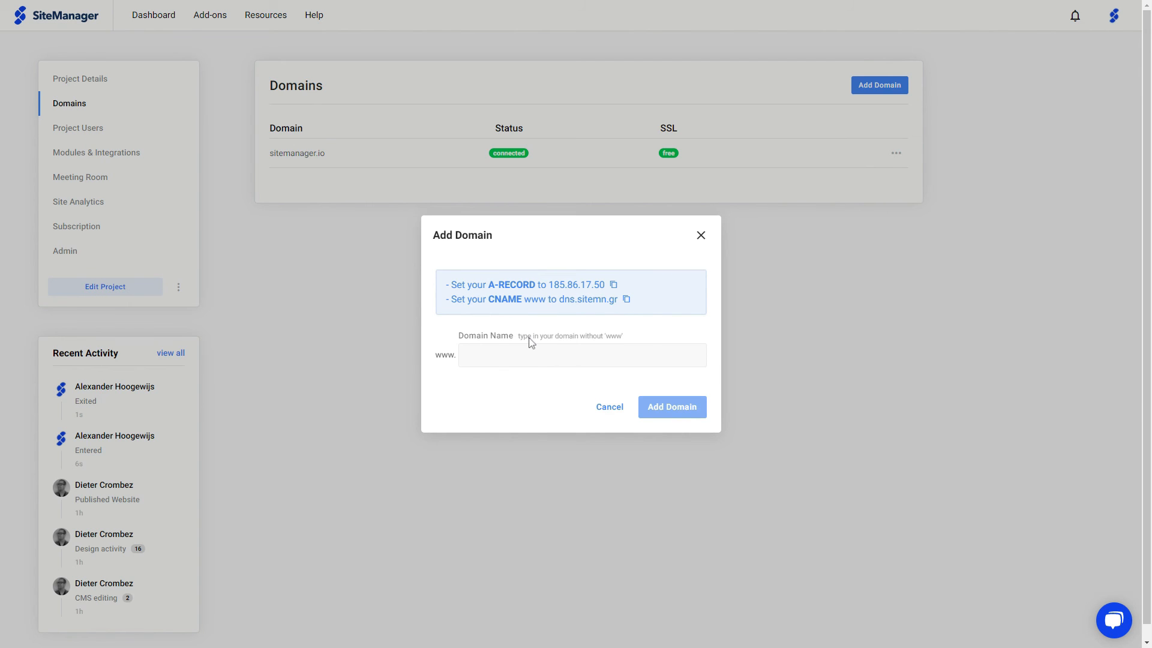
pyautogui.moveTo(566, 322)
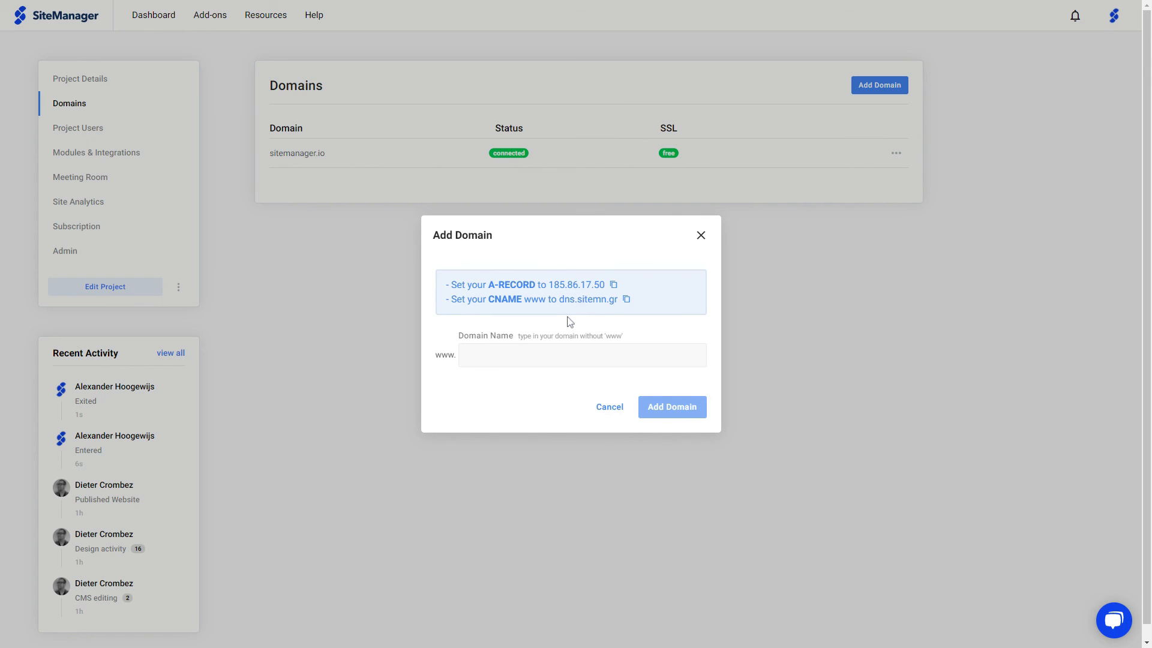
pyautogui.moveTo(610, 407)
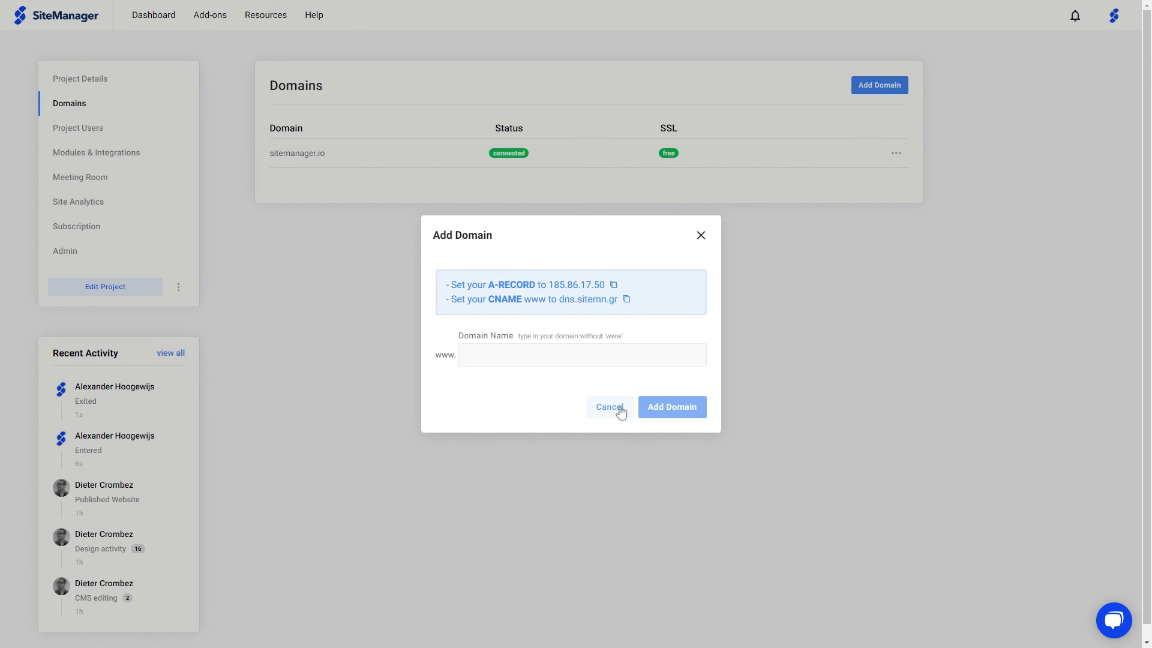
# - Cancel the Add Domain dialog, leaving only sitemanager.io in the domains list
pyautogui.click(610, 407)
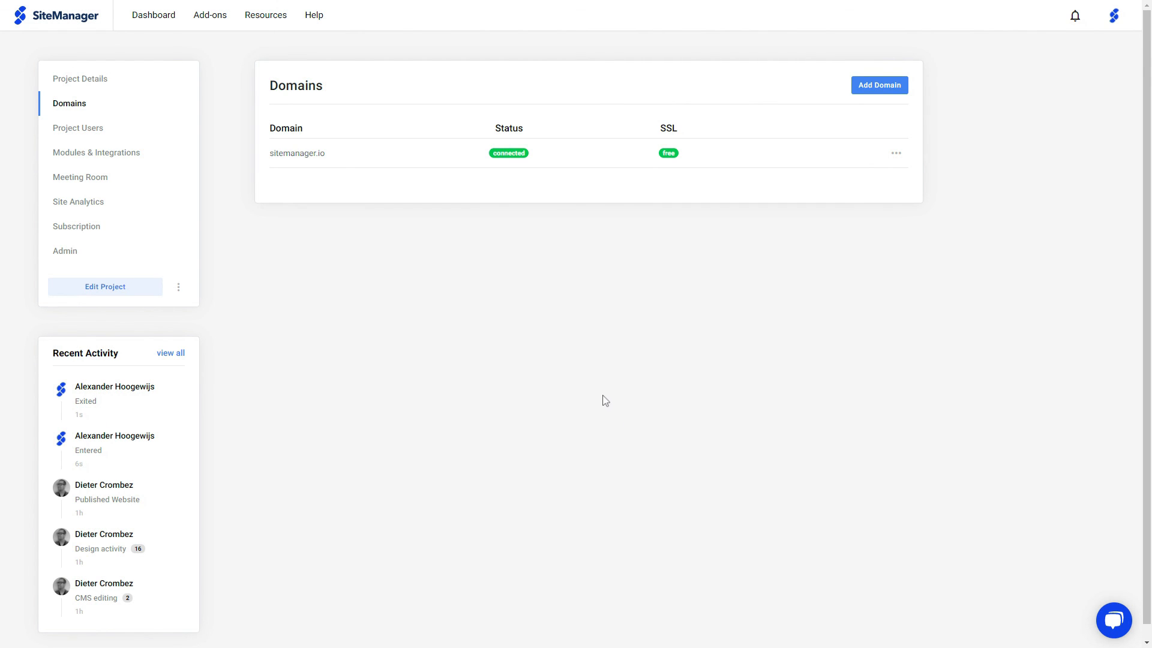
pyautogui.moveTo(605, 398)
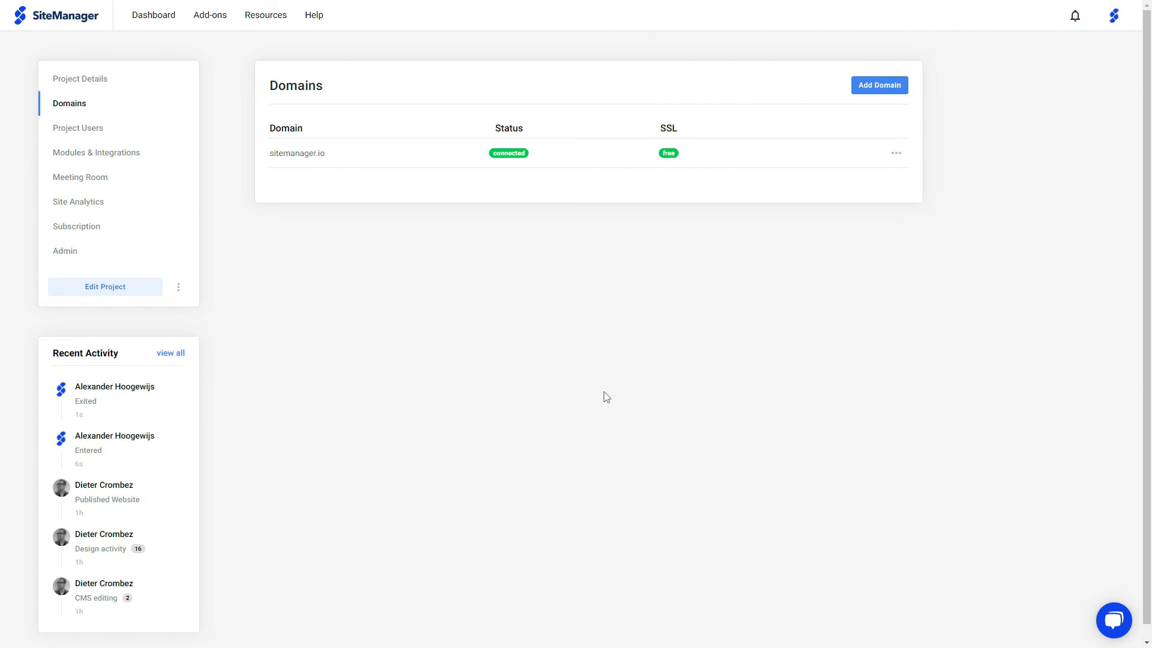
pyautogui.moveTo(607, 396)
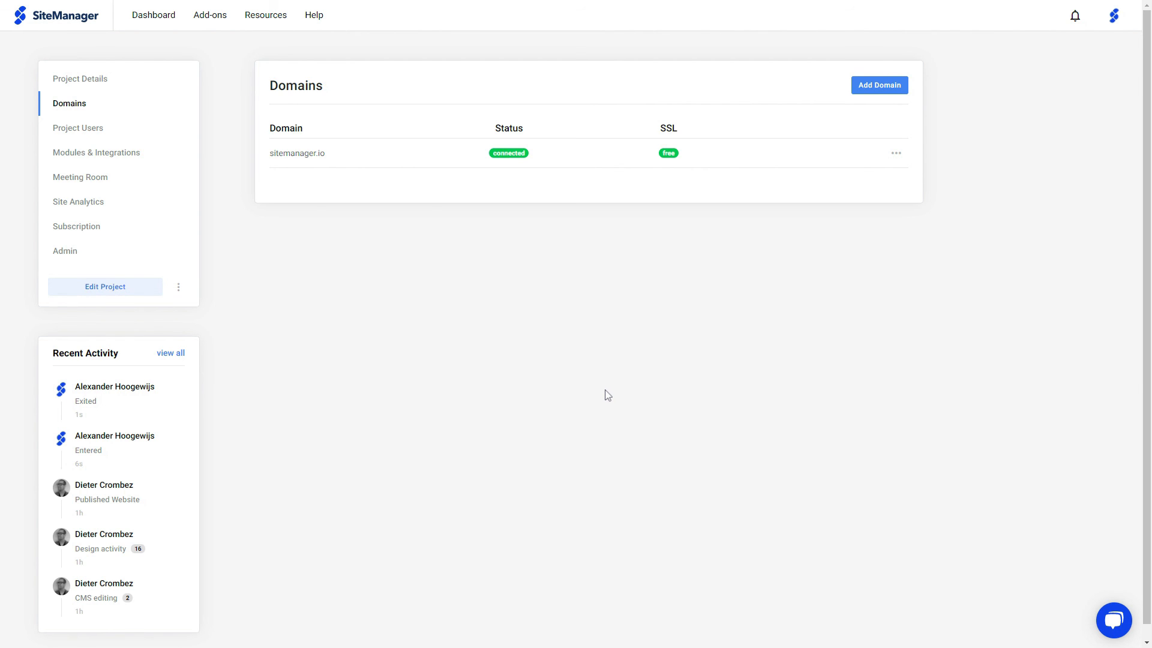
pyautogui.moveTo(609, 394)
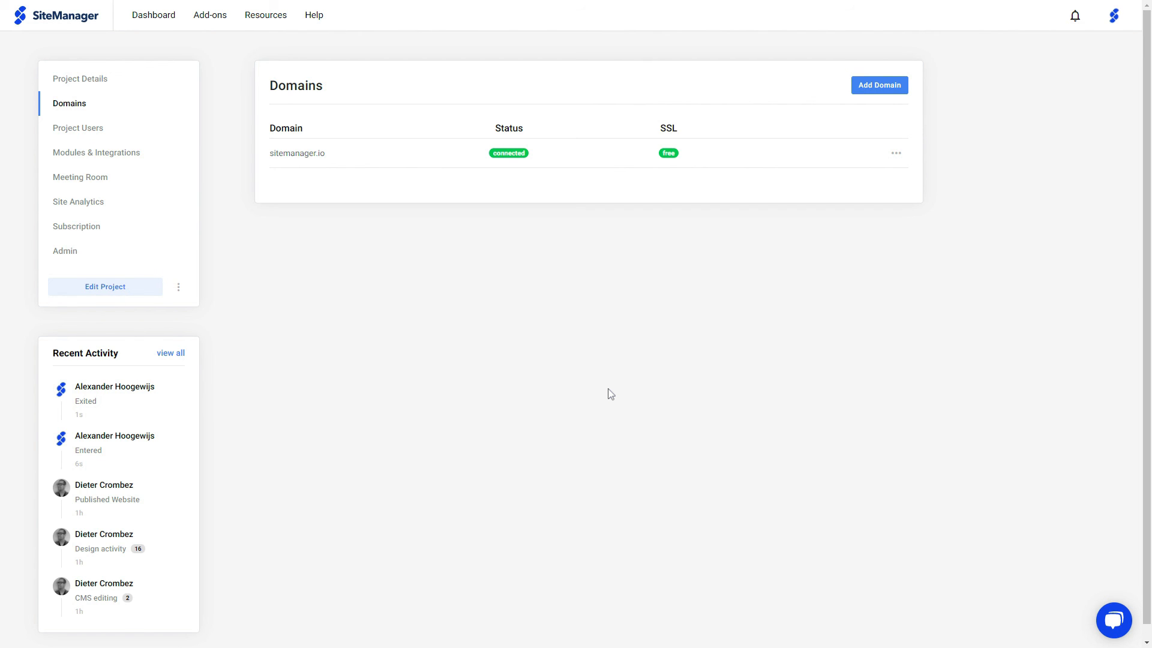
pyautogui.moveTo(611, 394)
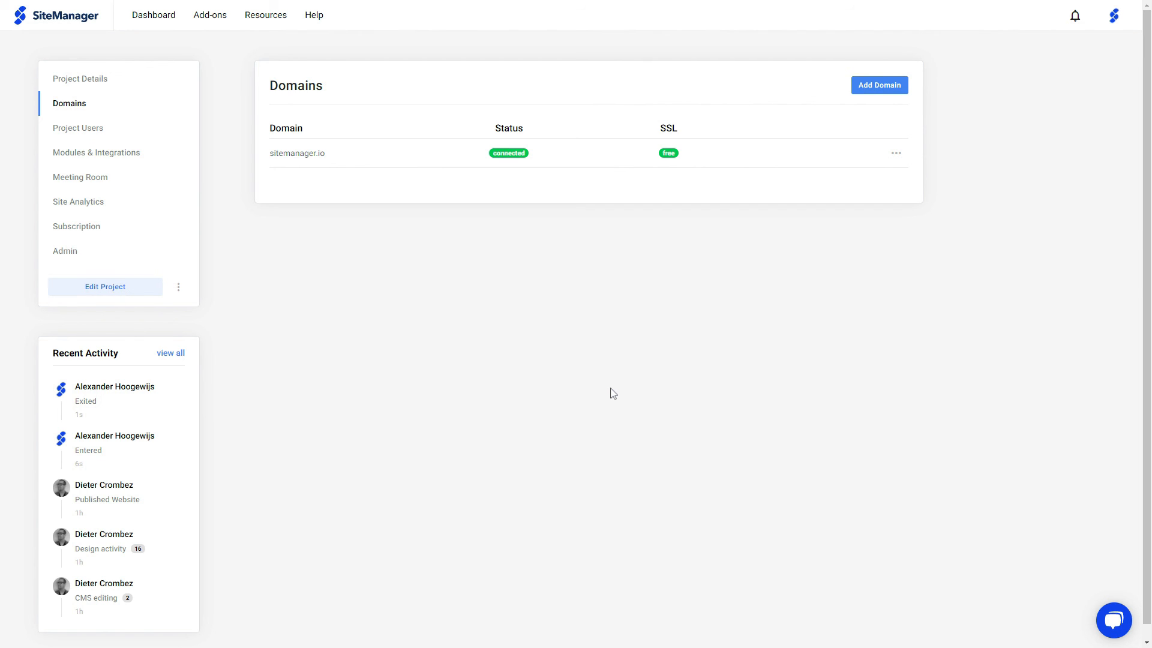